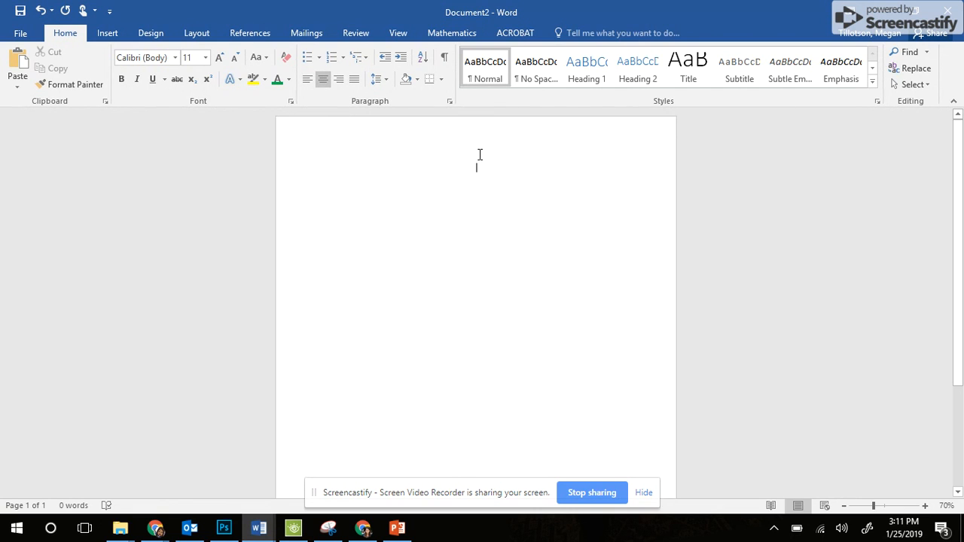
pyautogui.moveTo(510, 199)
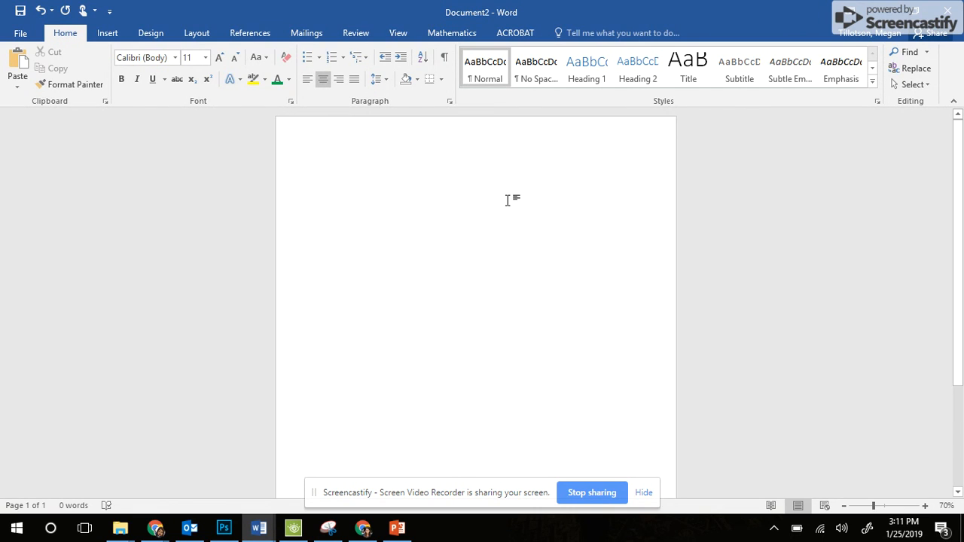
# Step: Enter the title text 'Mrs. Tillotson's Schedule' on the blank page
pyautogui.write('Mrs.')
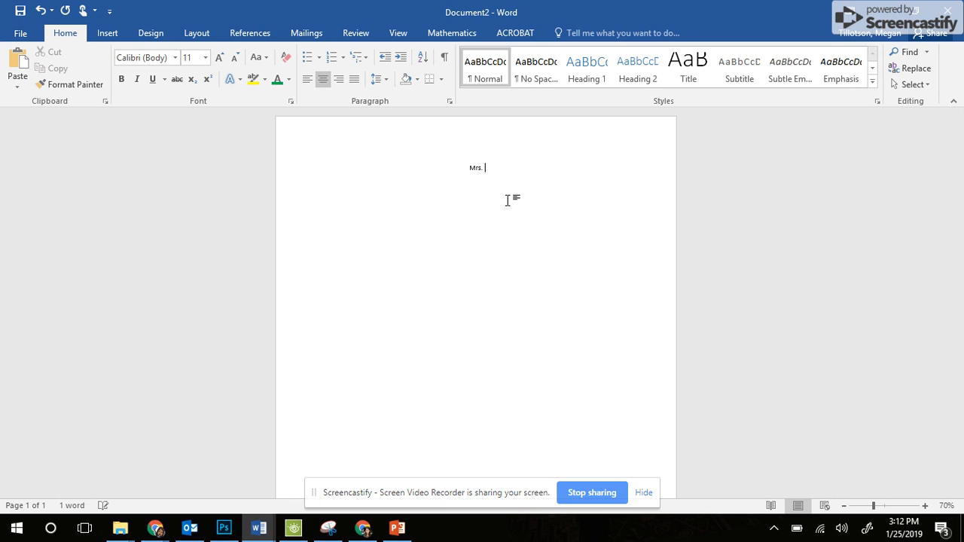
pyautogui.write("Tillotson's")
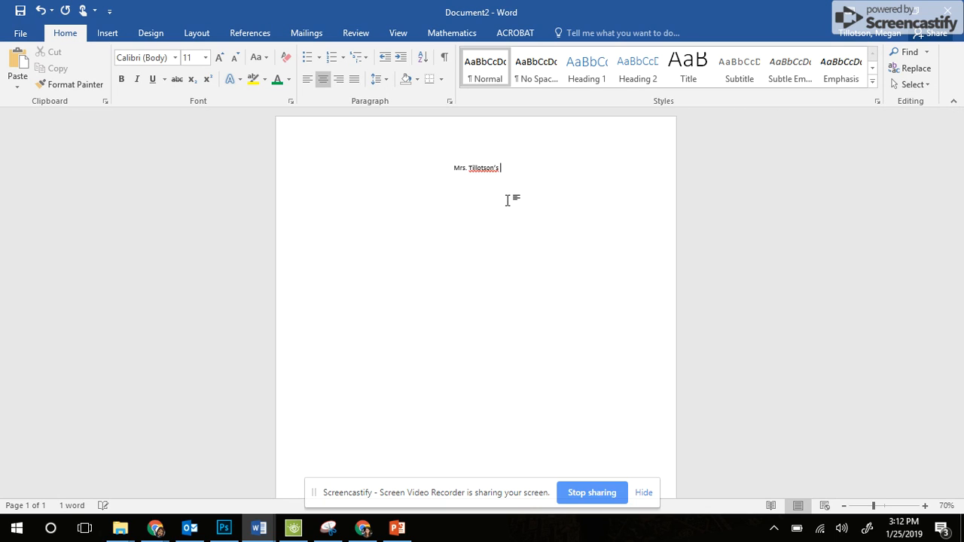
pyautogui.write('Schedule')
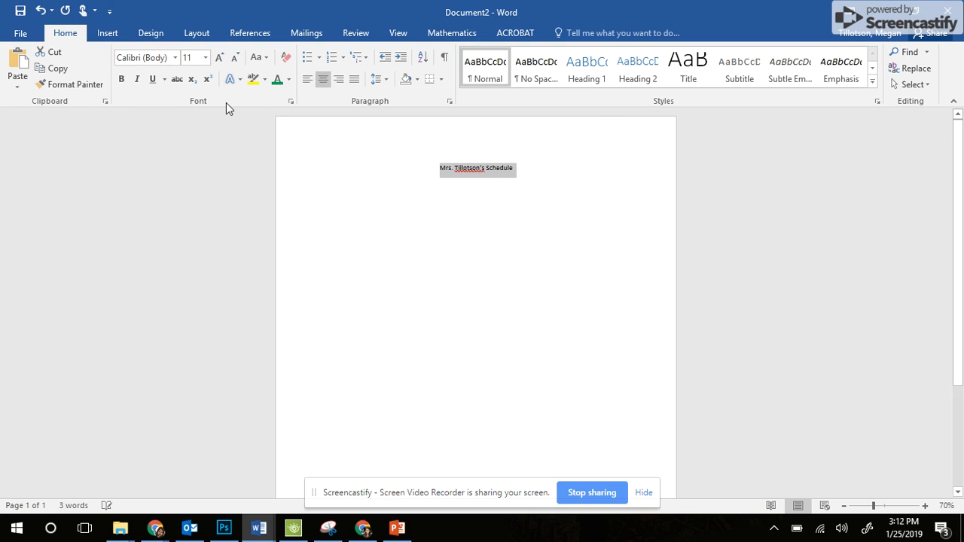
# Step: Apply the Tw Cen MT Condensed Extra Bold font to the title
pyautogui.click(220, 57)
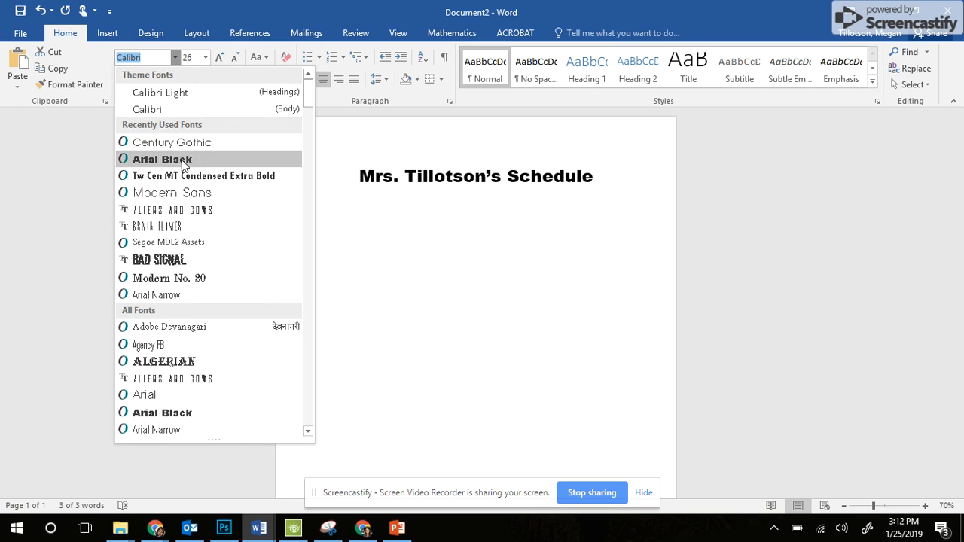
pyautogui.click(202, 175)
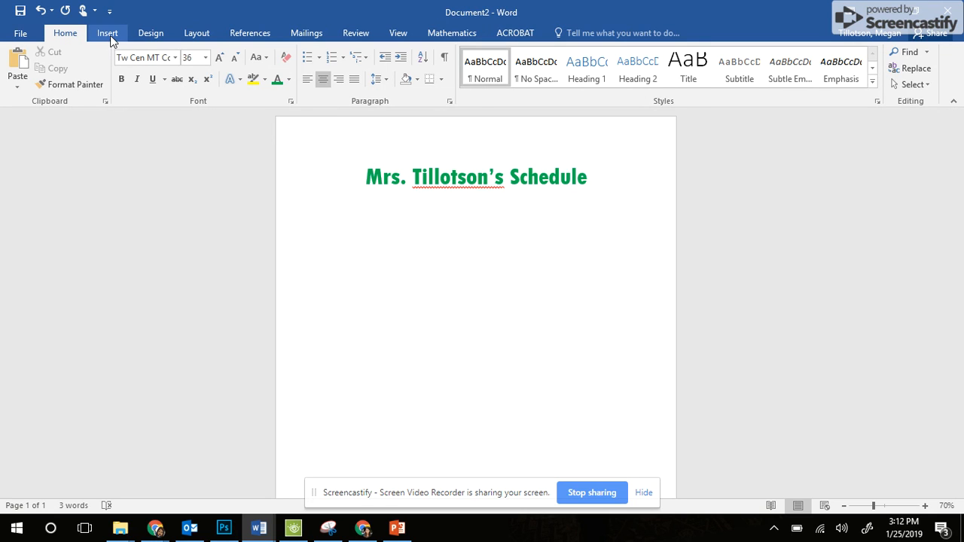
# Step: Bring up the Insert Table dialog from the Insert ribbon
pyautogui.click(106, 33)
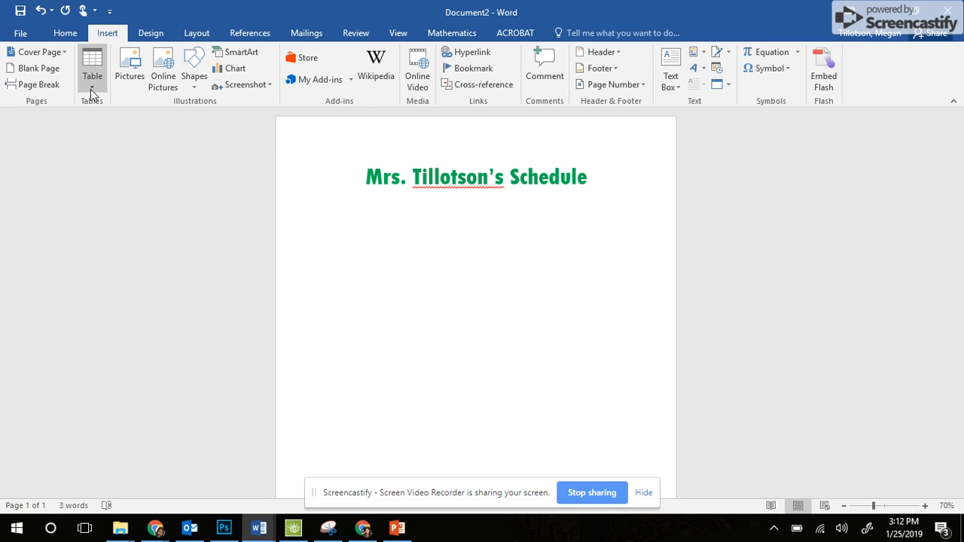
pyautogui.click(92, 66)
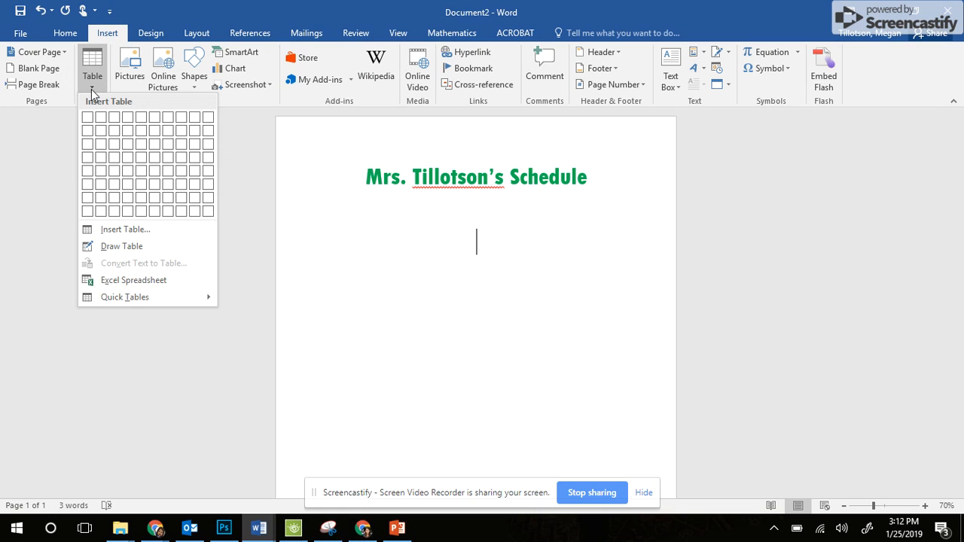
pyautogui.moveTo(126, 229)
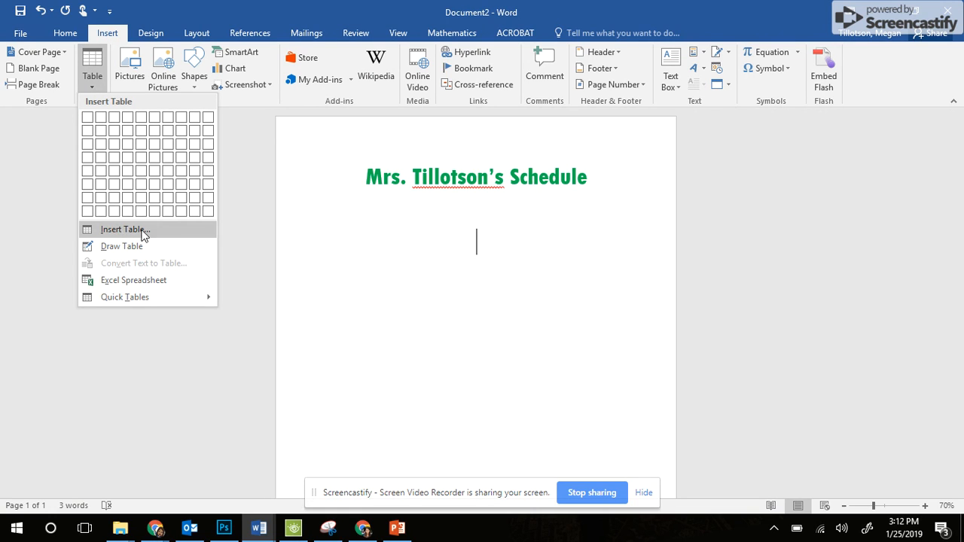
pyautogui.moveTo(160, 237)
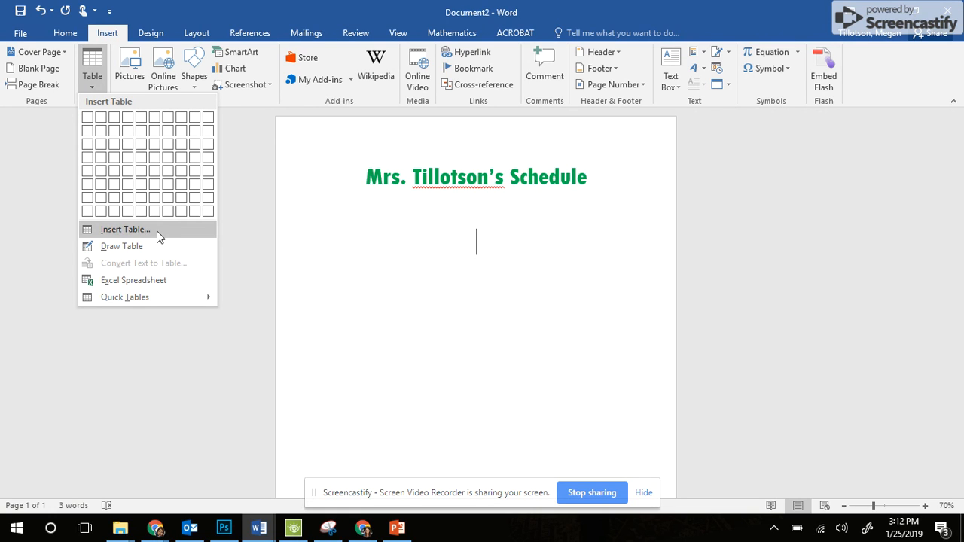
pyautogui.click(125, 229)
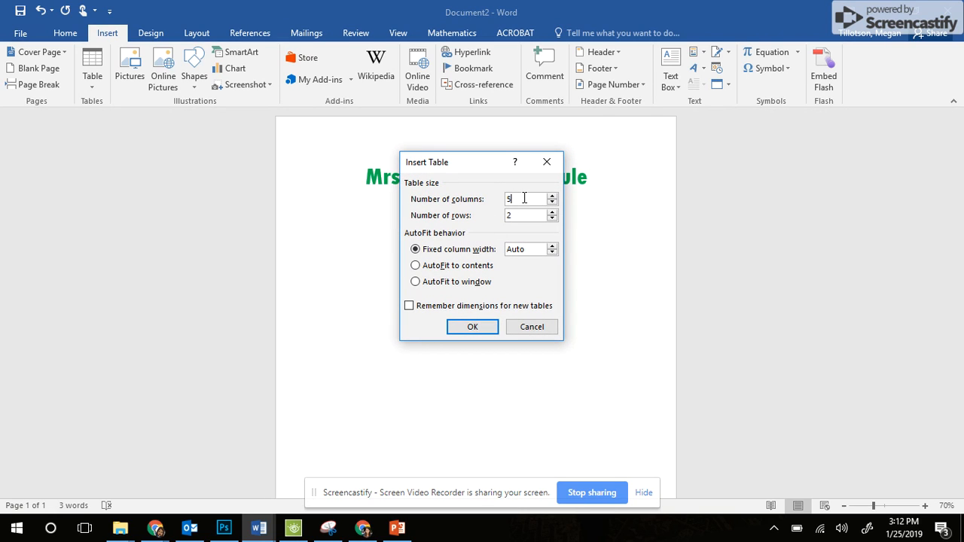
# Step: Insert a table with 2 columns and 10 rows below the title
pyautogui.write('2')
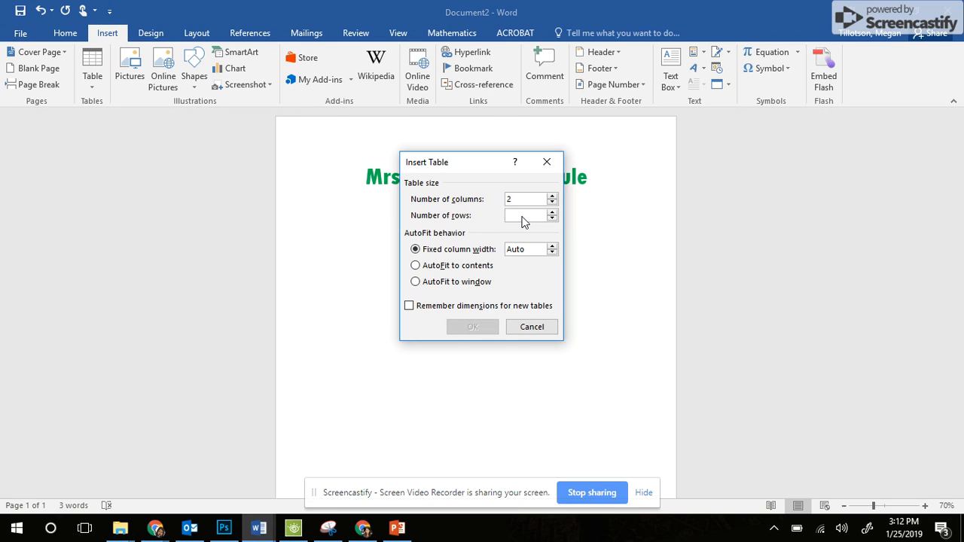
pyautogui.write('10')
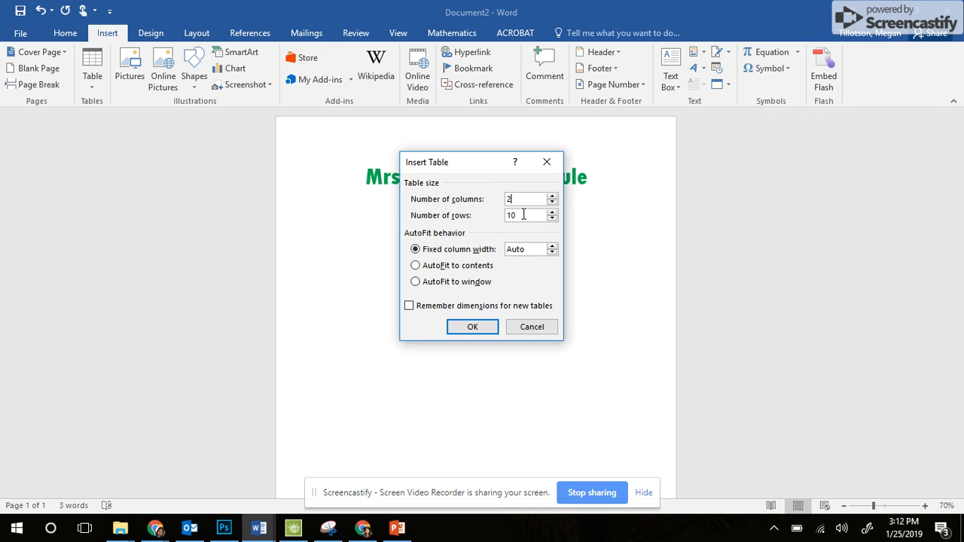
pyautogui.click(474, 325)
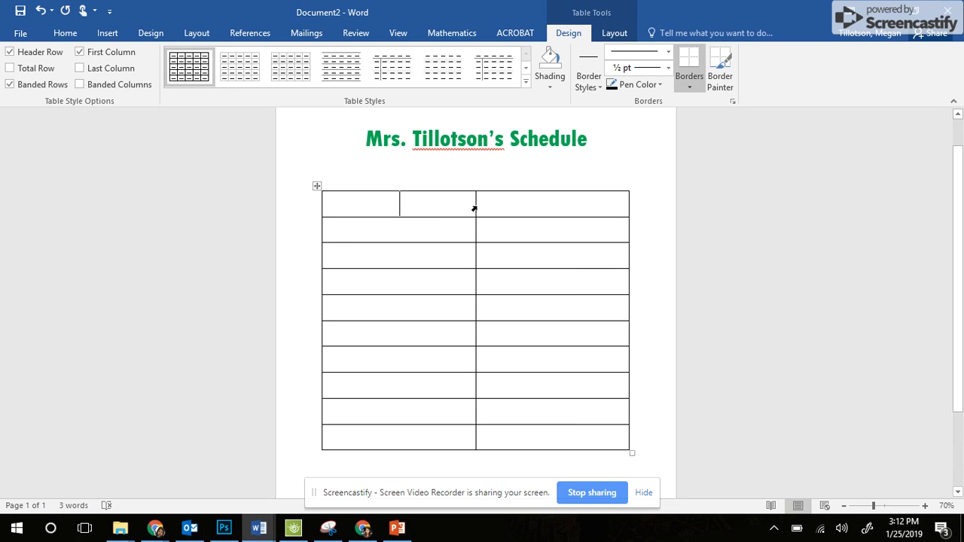
pyautogui.moveTo(474, 205)
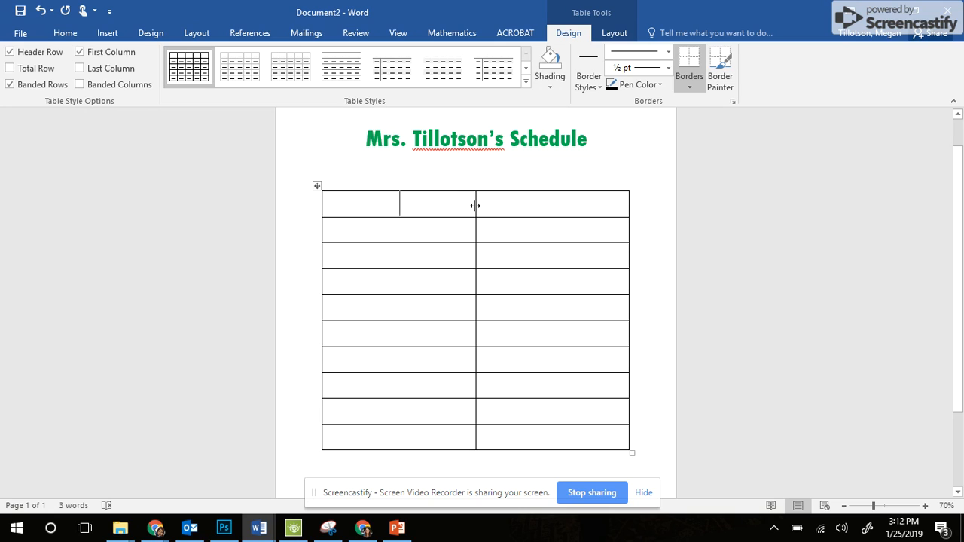
# Step: Narrow the first column and label its top cell 'Period'
pyautogui.moveTo(475, 204); pyautogui.dragTo(447, 205)
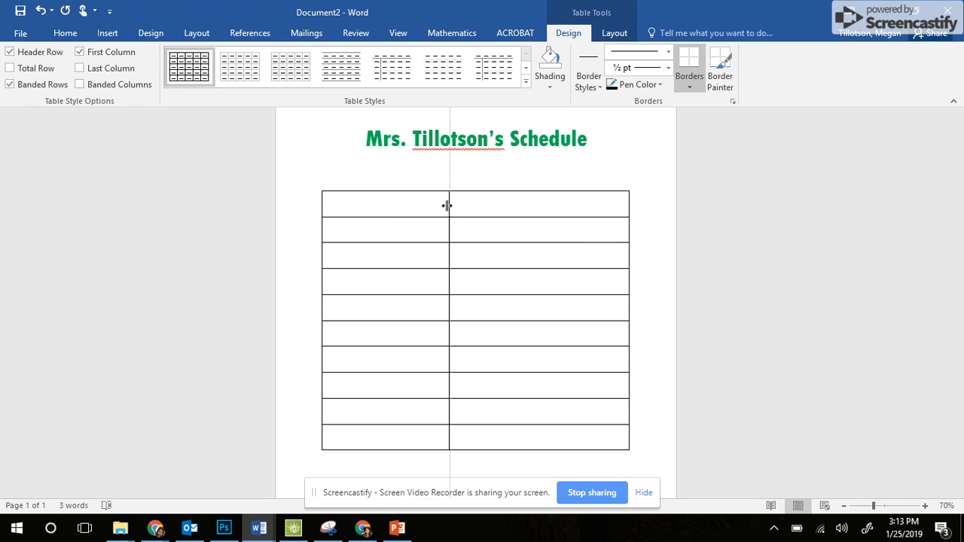
pyautogui.moveTo(447, 205); pyautogui.dragTo(380, 205)
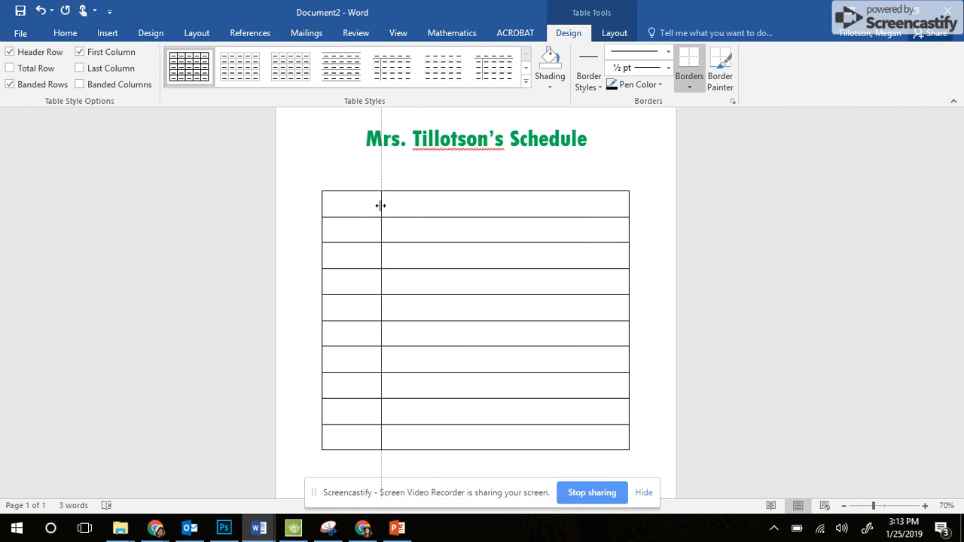
pyautogui.write('Period')
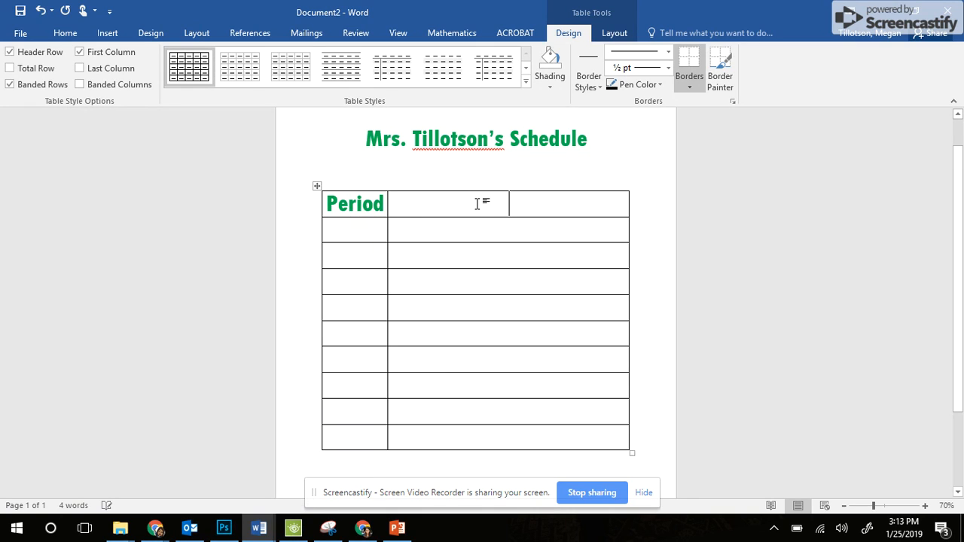
# Step: Label the top-right header cell 'Class' and select the table
pyautogui.write('Class')
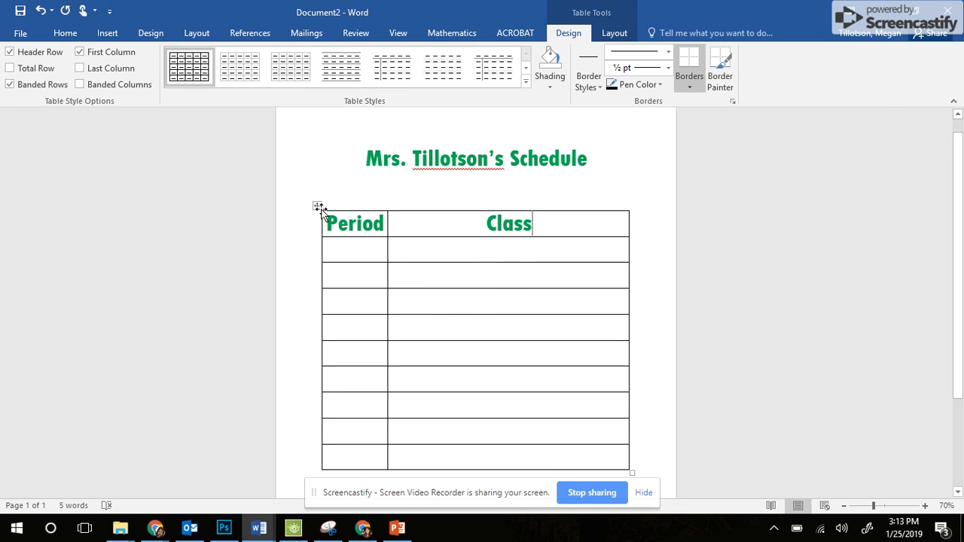
pyautogui.click(320, 207)
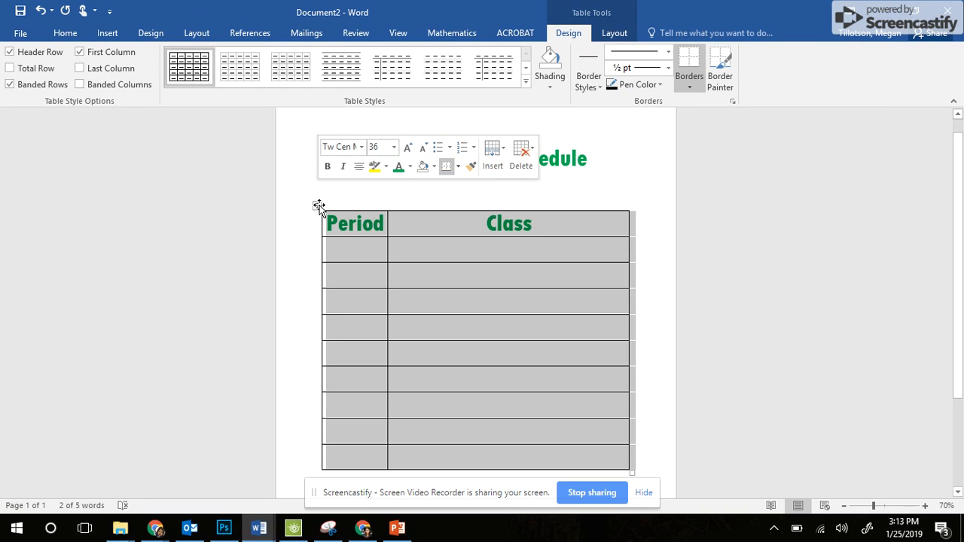
# Step: Resize the whole table from its bottom-right corner and reselect it for centering
pyautogui.click(65, 33)
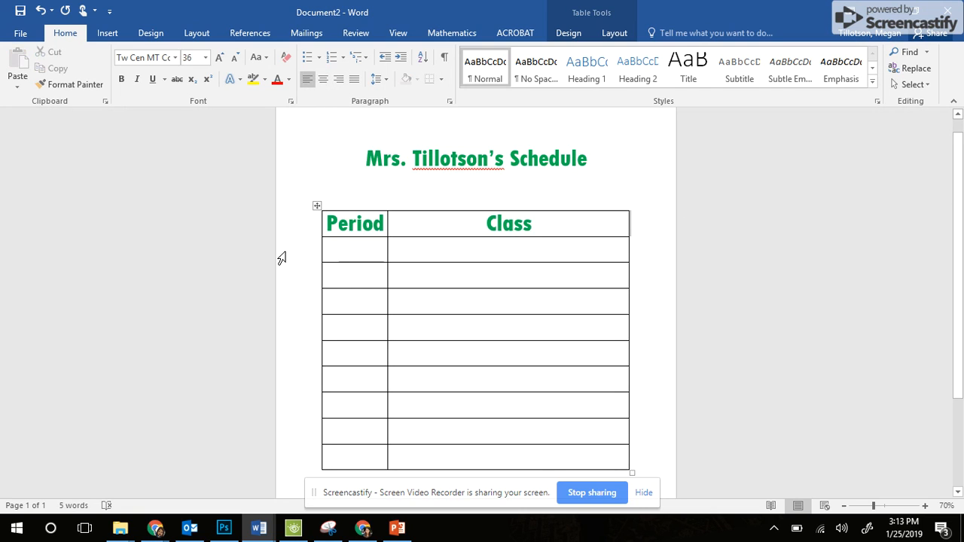
pyautogui.click(316, 205)
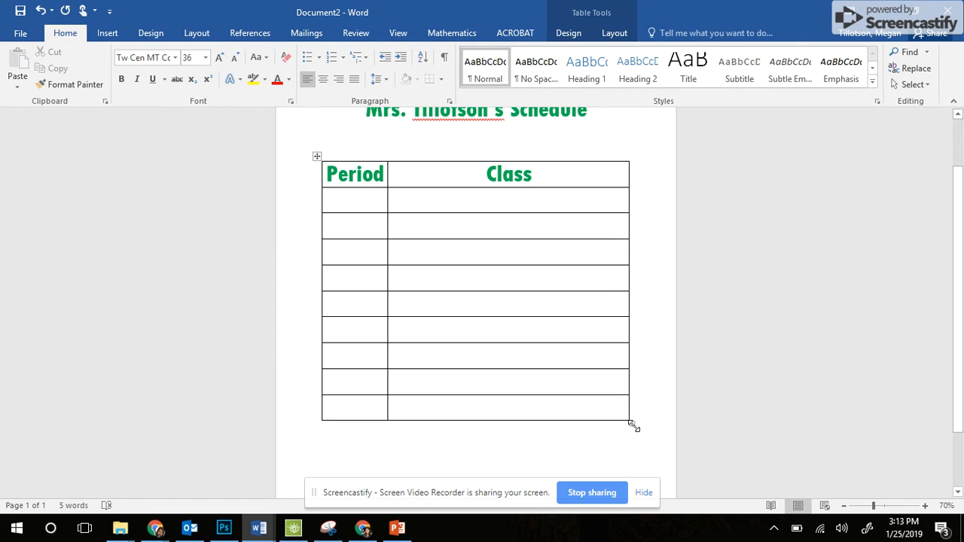
pyautogui.moveTo(636, 426); pyautogui.dragTo(607, 437)
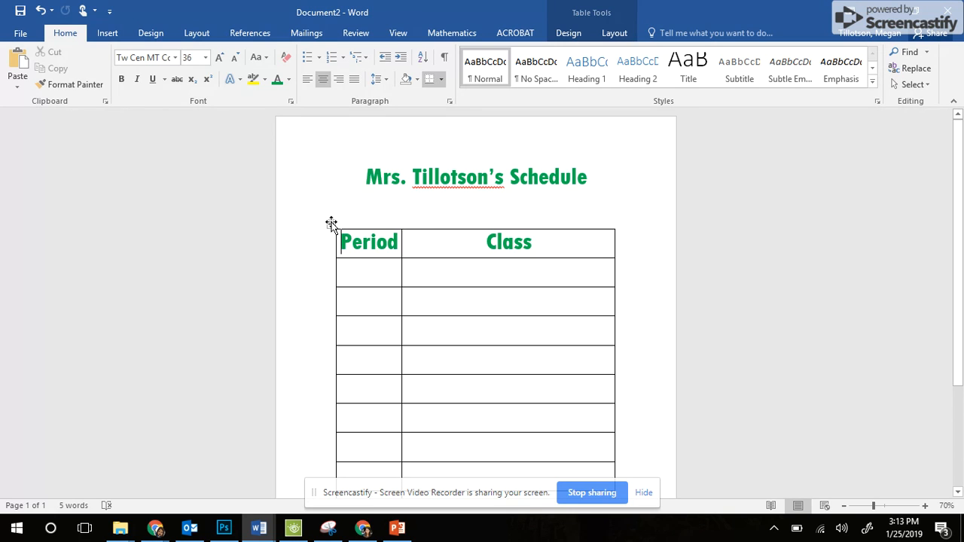
pyautogui.click(332, 223)
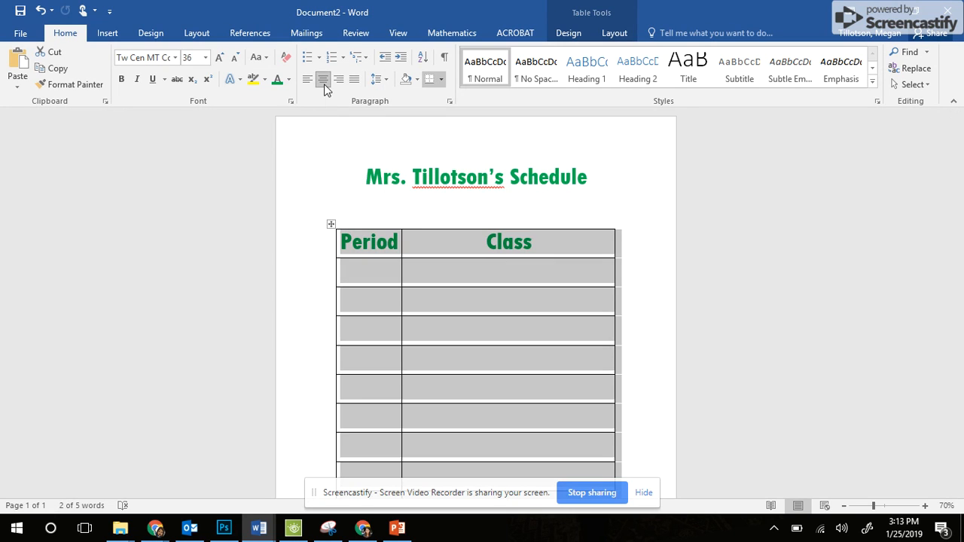